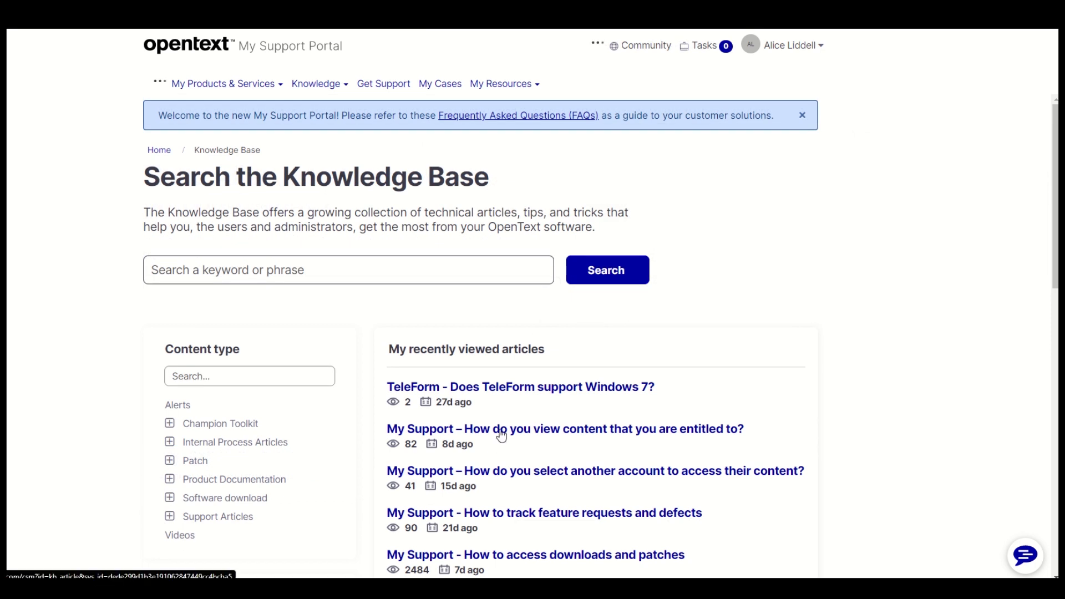
mouse_move(662, 317)
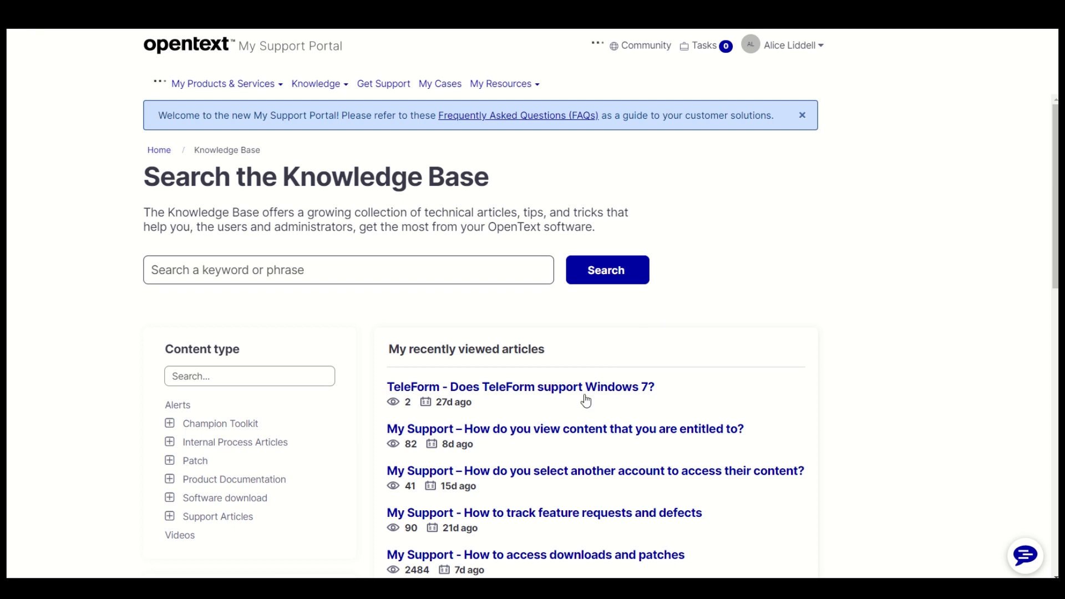
- View the 'How do you view content that you are entitled to?' article, then return home via the OpenText logo
click(565, 429)
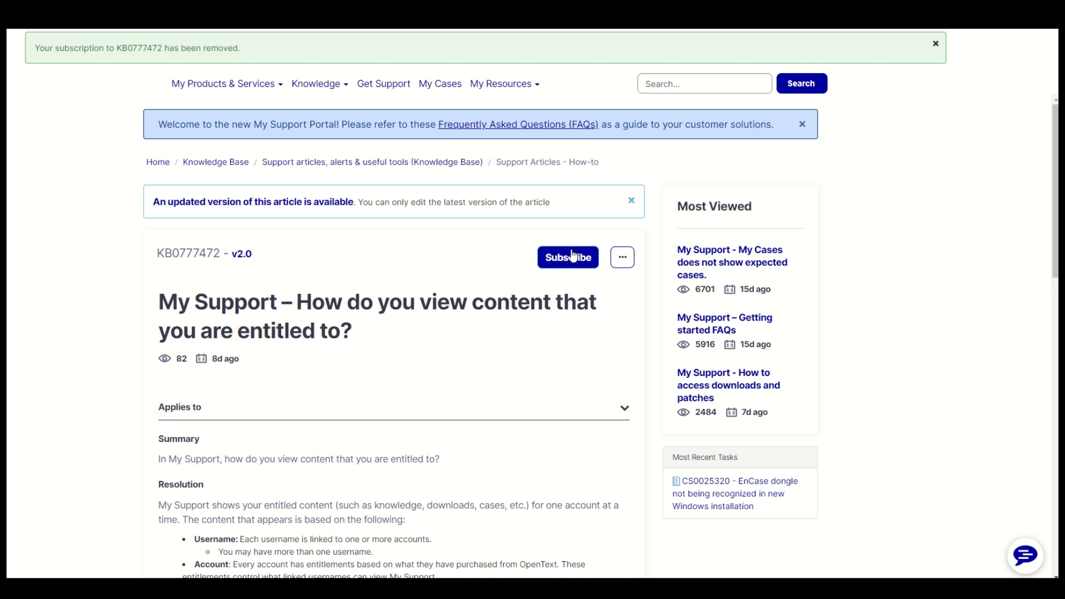
click(567, 256)
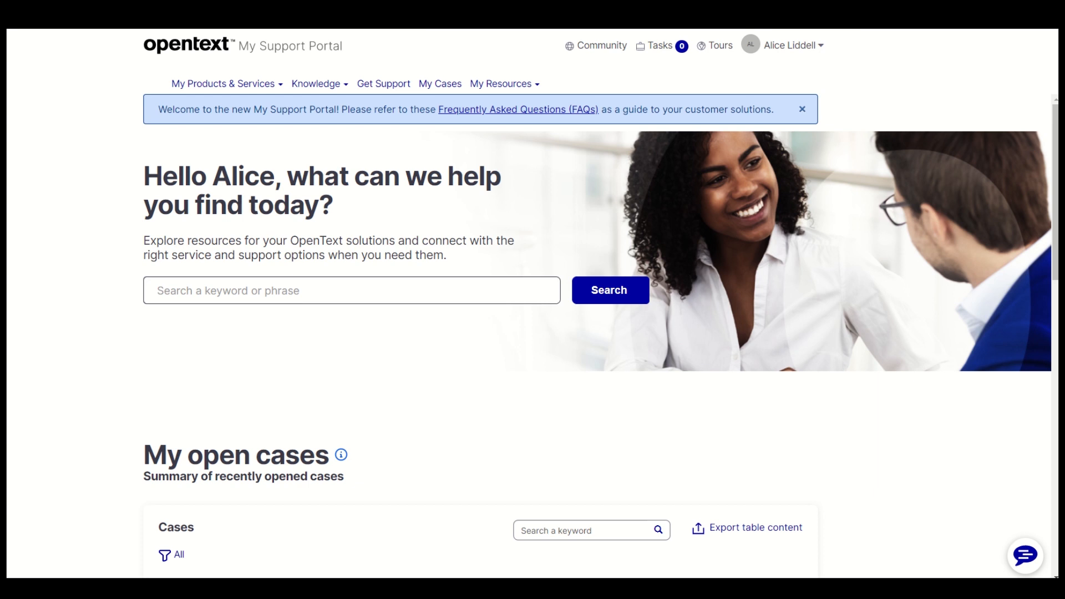
mouse_move(242, 127)
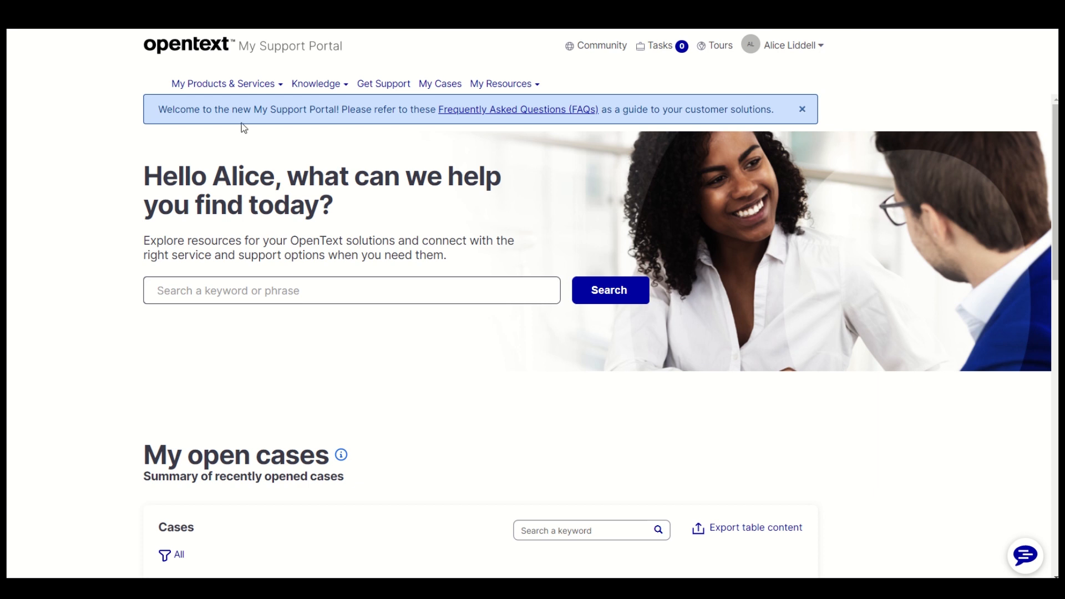
mouse_move(315, 84)
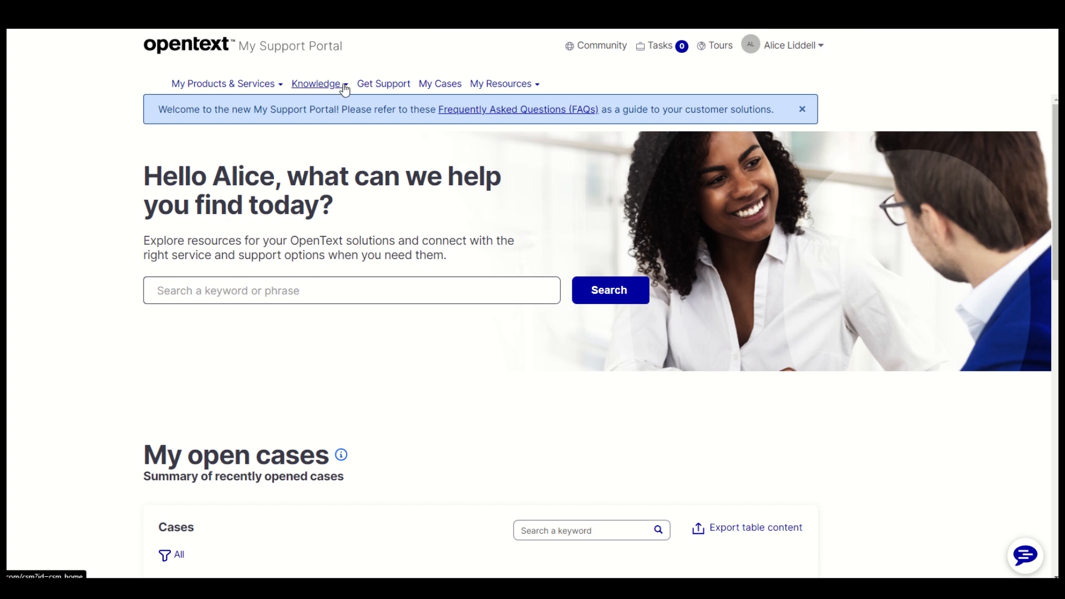
mouse_move(346, 89)
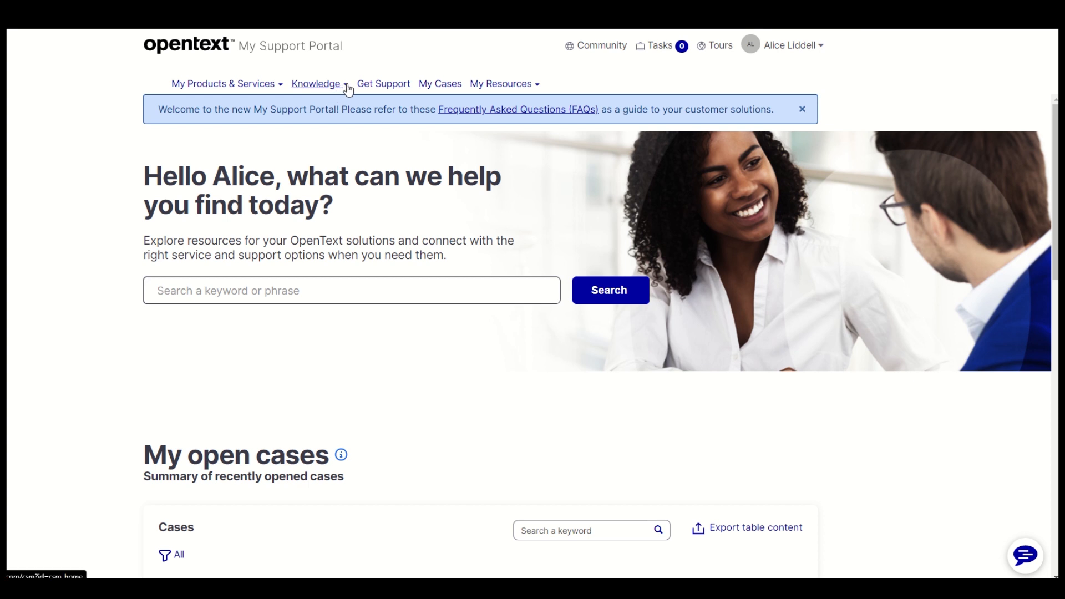
- Reach the Knowledge Base search results page listing all 41,577 articles from the Knowledge menu
click(318, 84)
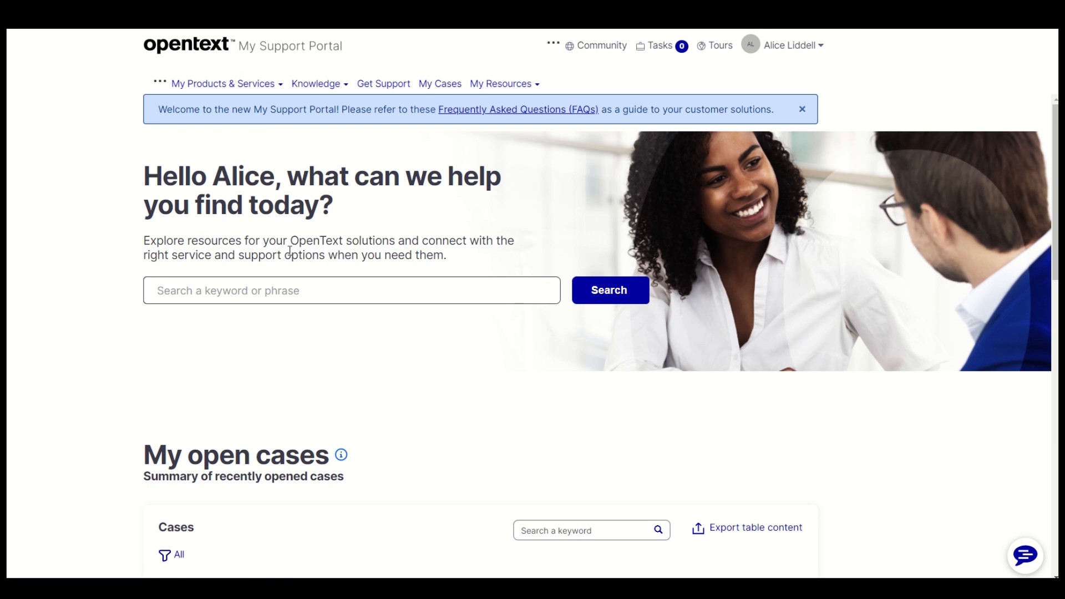
click(315, 84)
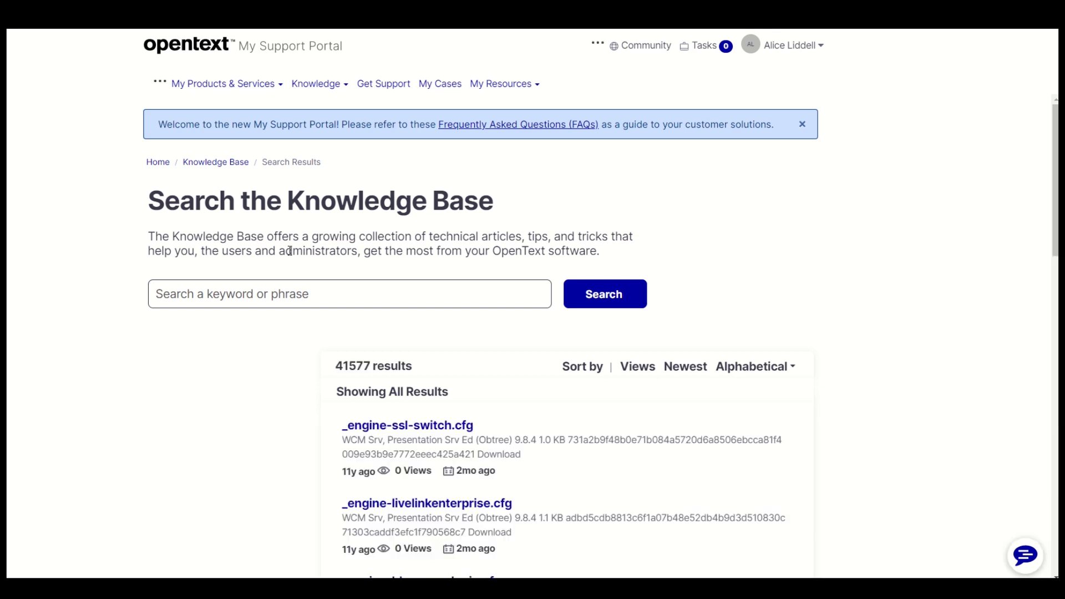
- Search the Knowledge Base for 'debugger' with the Software download content-type filter active
click(340, 293)
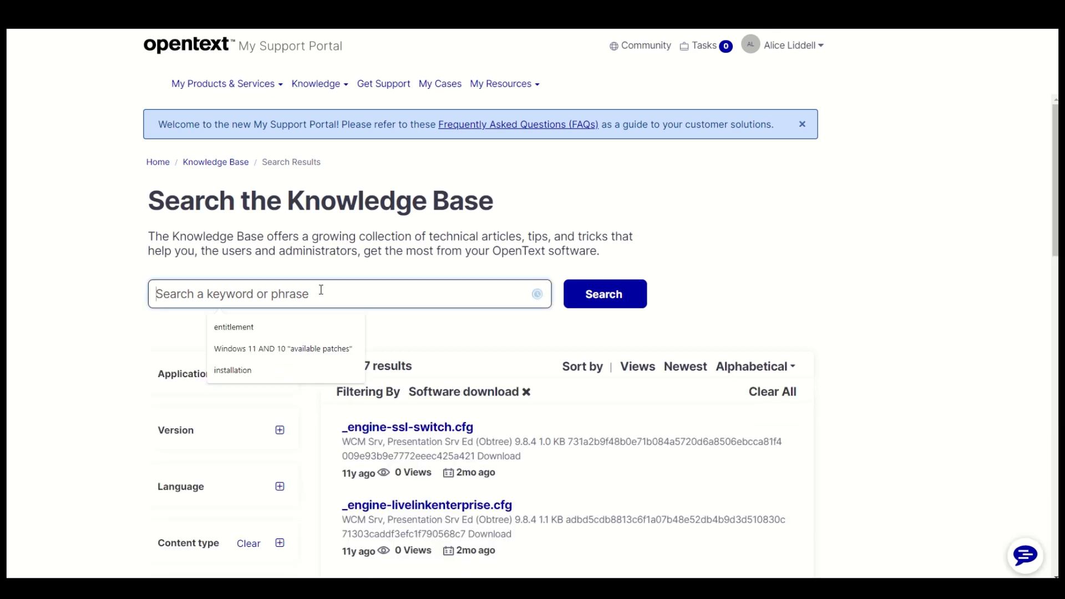
text(debugge)
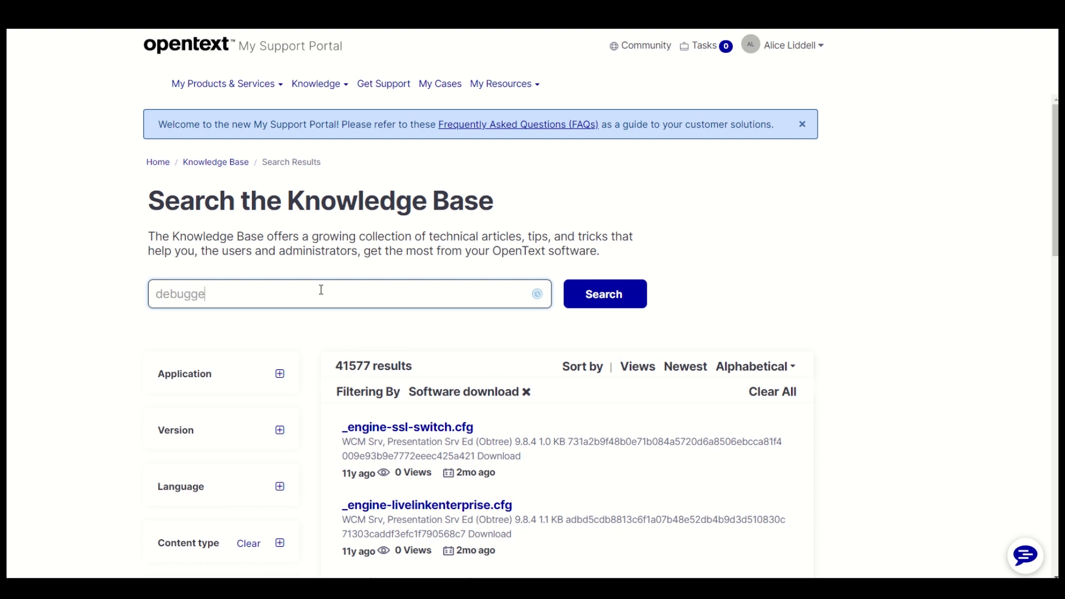
text(r)
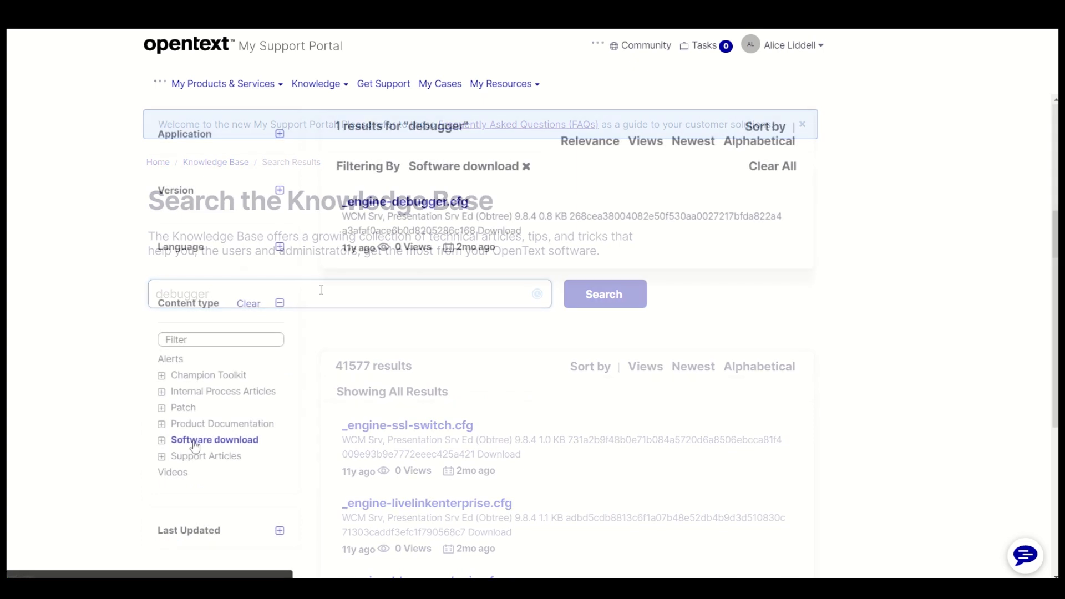
click(215, 439)
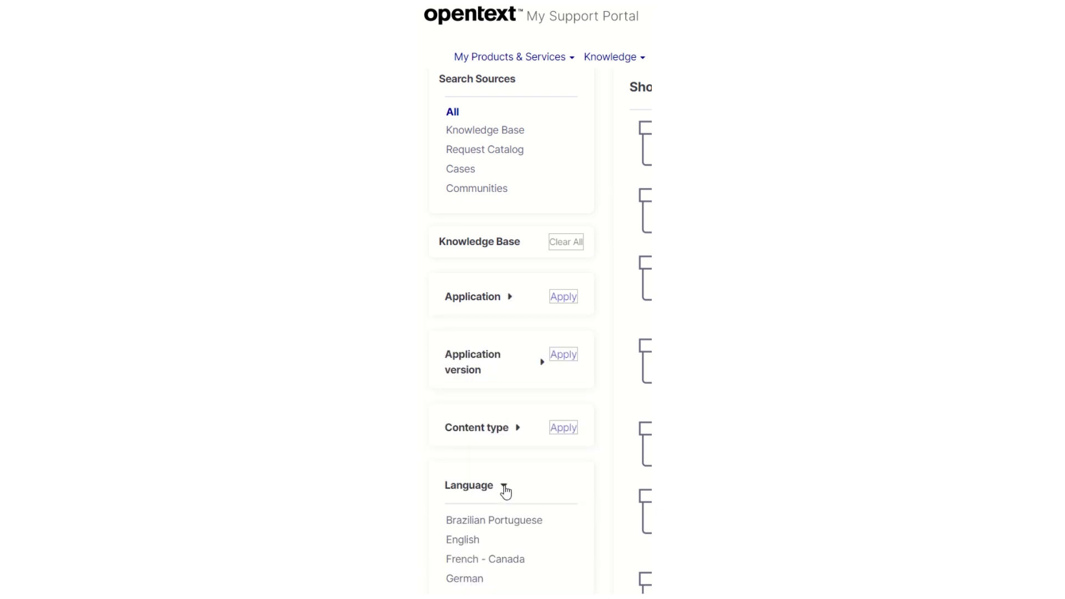
- Review the Content type filter choices for the debugger results, then return to the portal home page
scroll(down, 3)
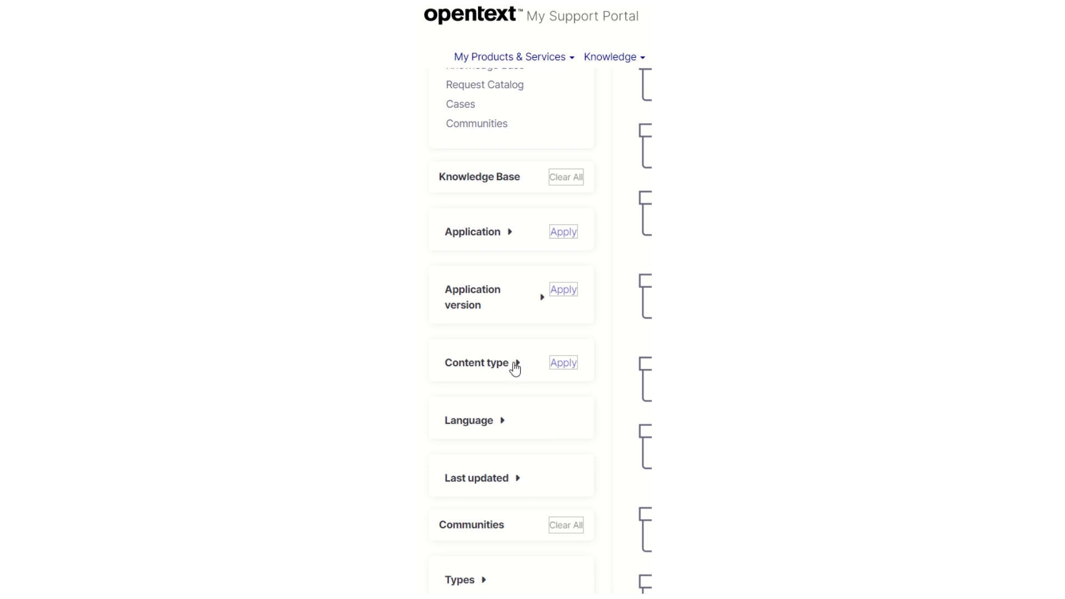
click(475, 362)
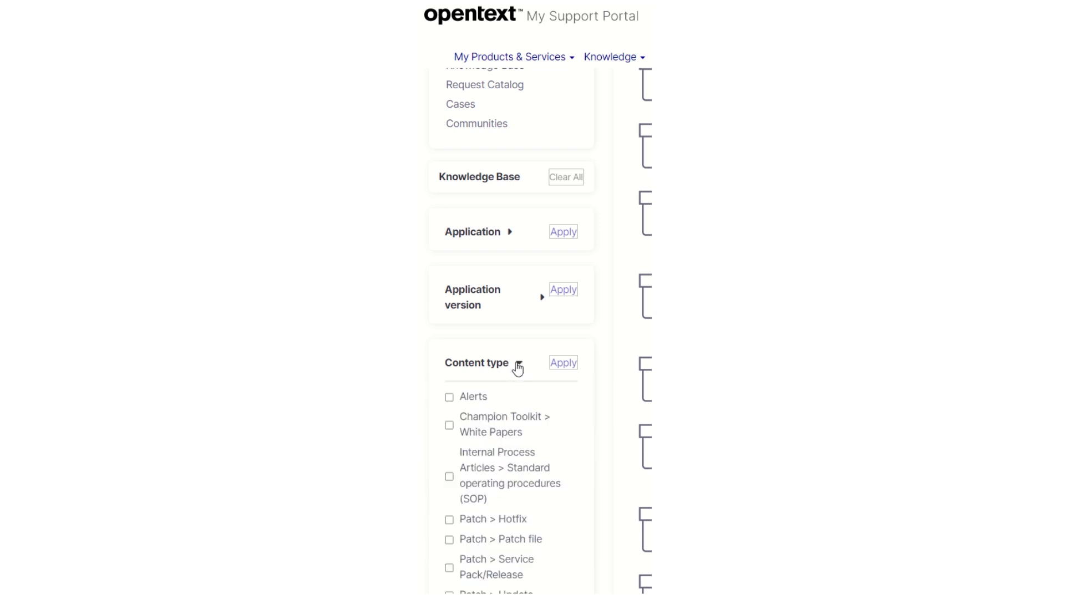
scroll(down, 3)
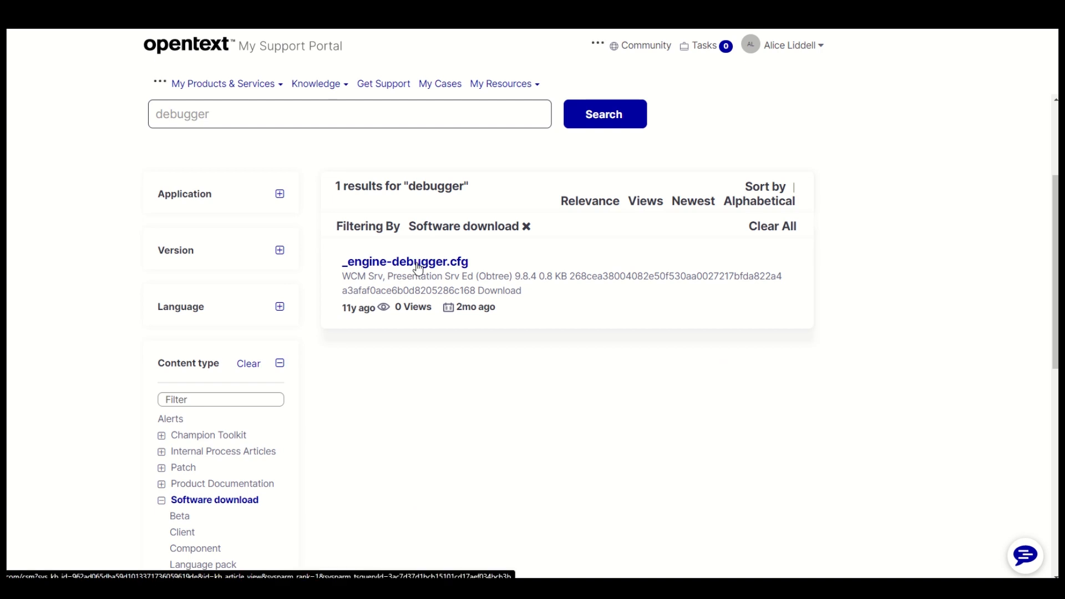
click(405, 261)
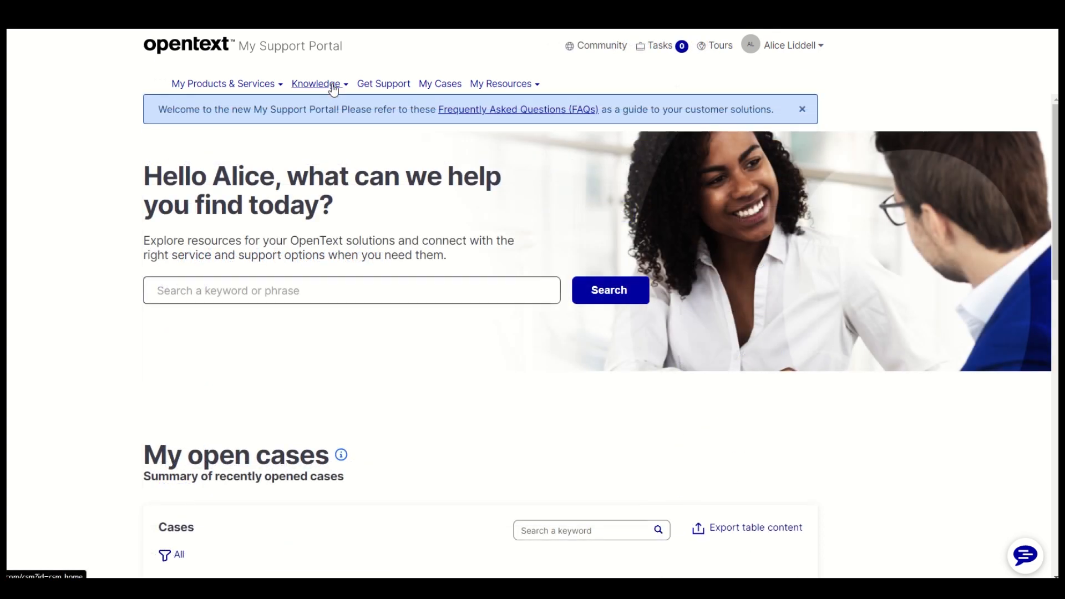
- Search the Knowledge Base for 'ZIP2DL', returning 17 matching articles
click(317, 84)
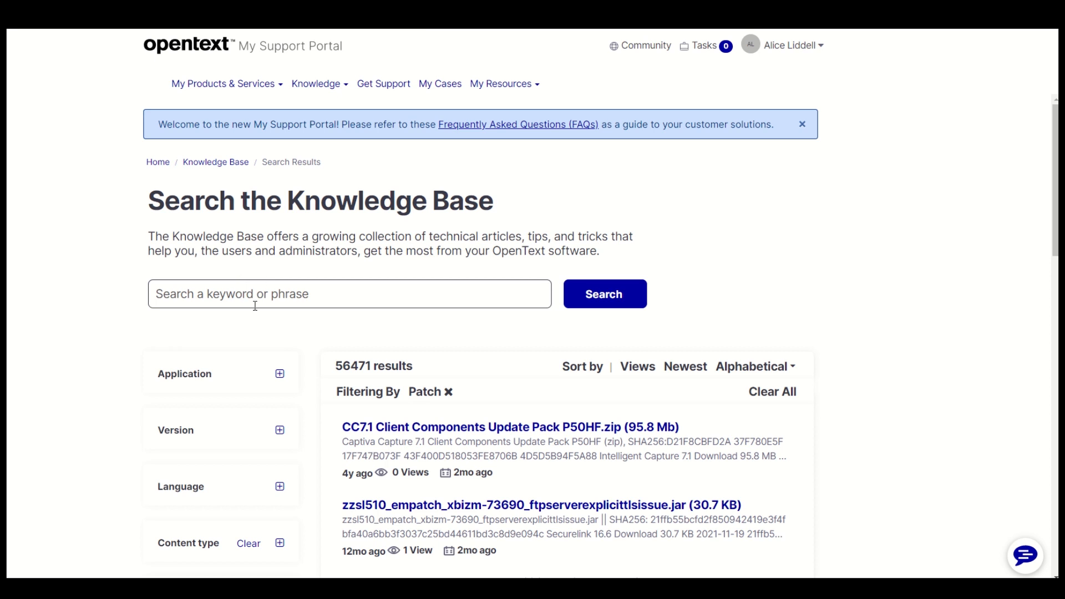
click(348, 293)
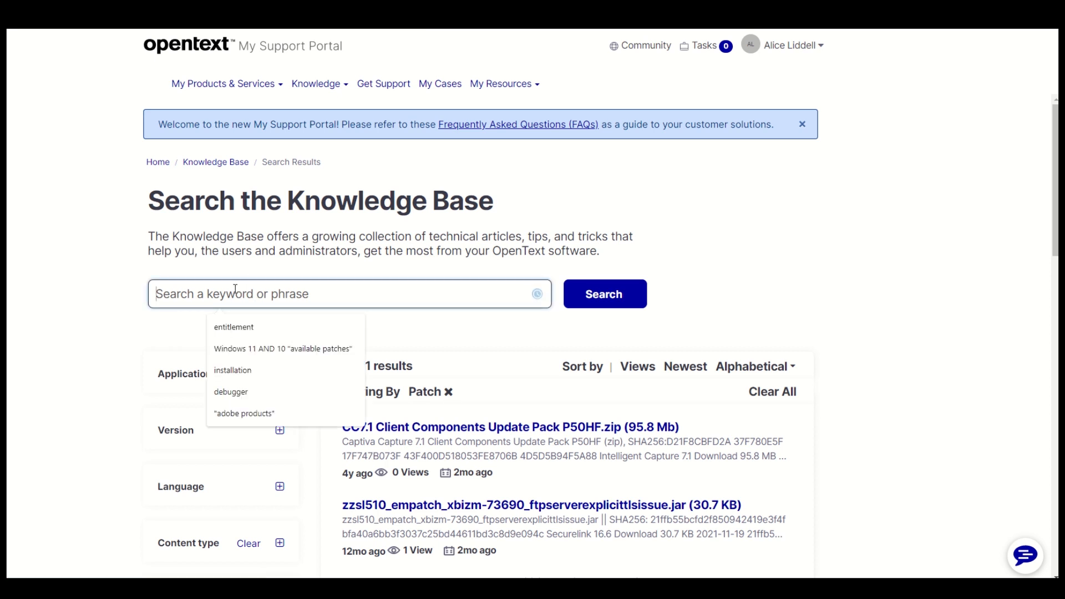
text(ZIP)
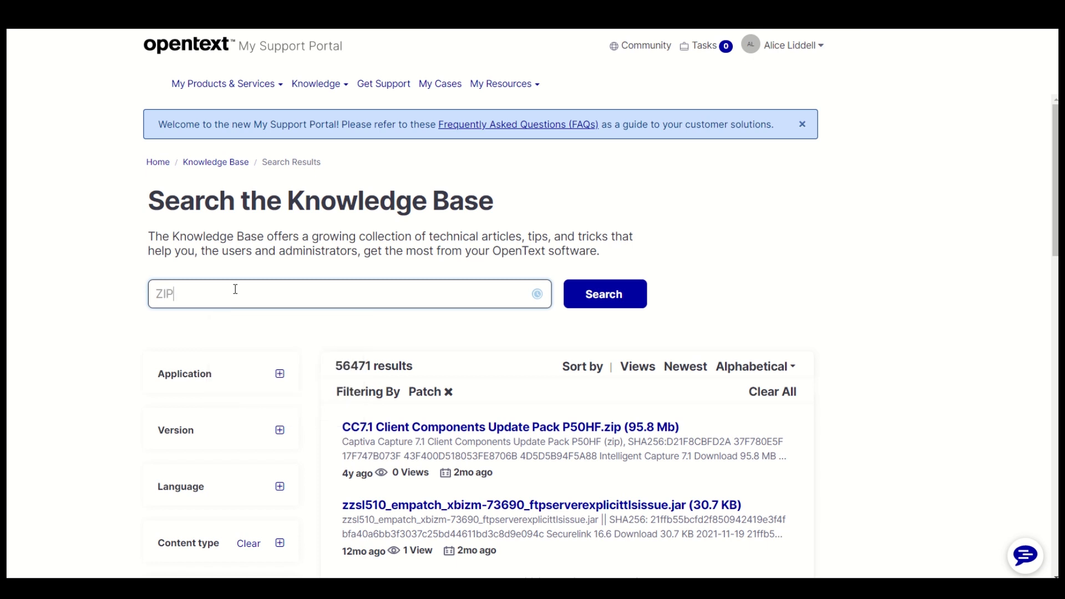
text(2DL)
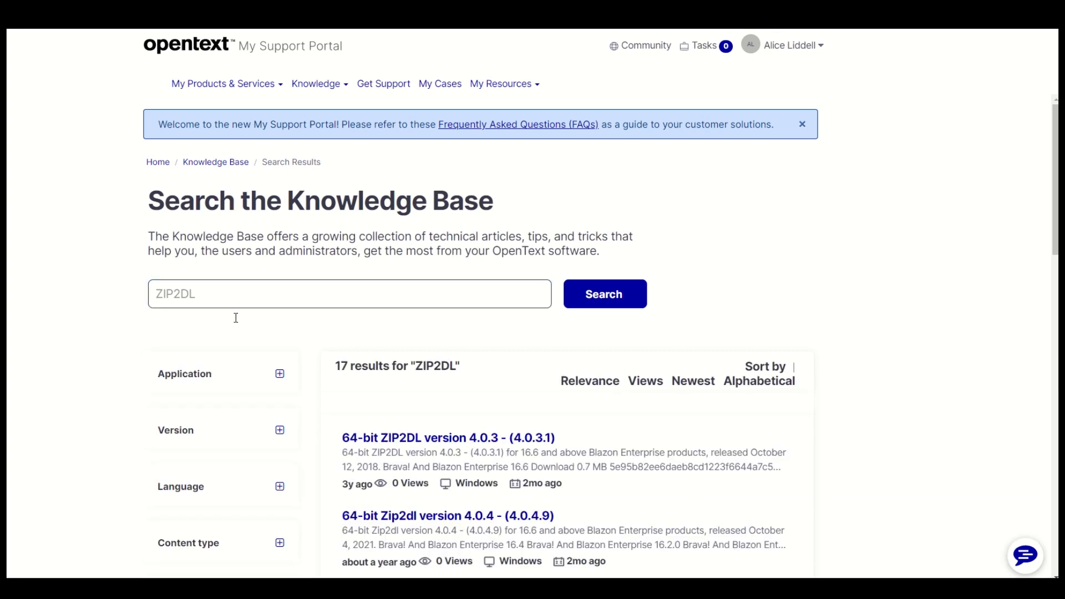
- Look over the Application filter options and expand the Version filter
scroll(down, 3)
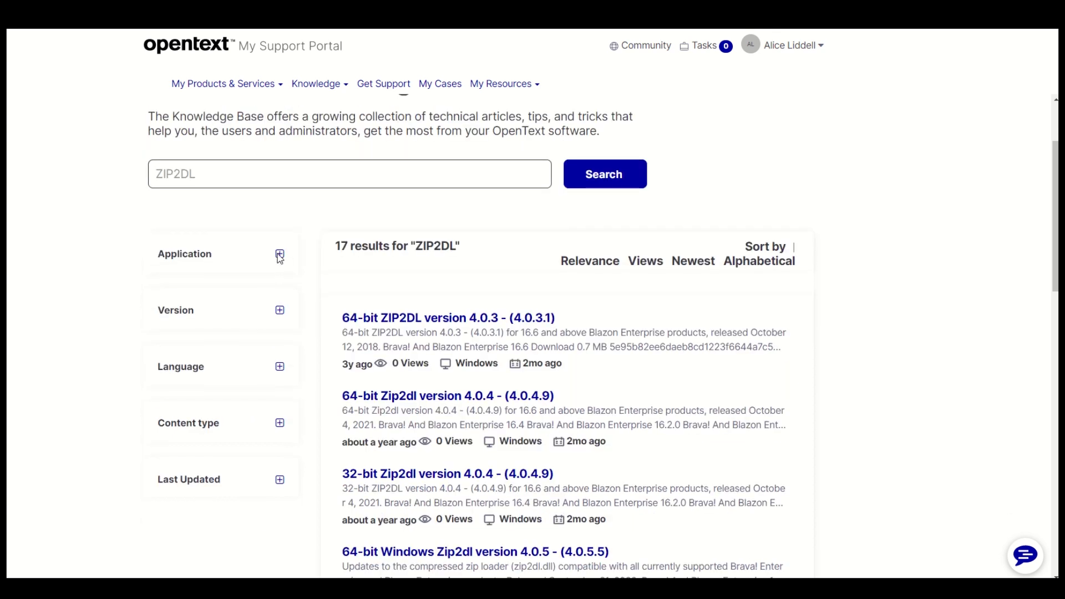
click(278, 253)
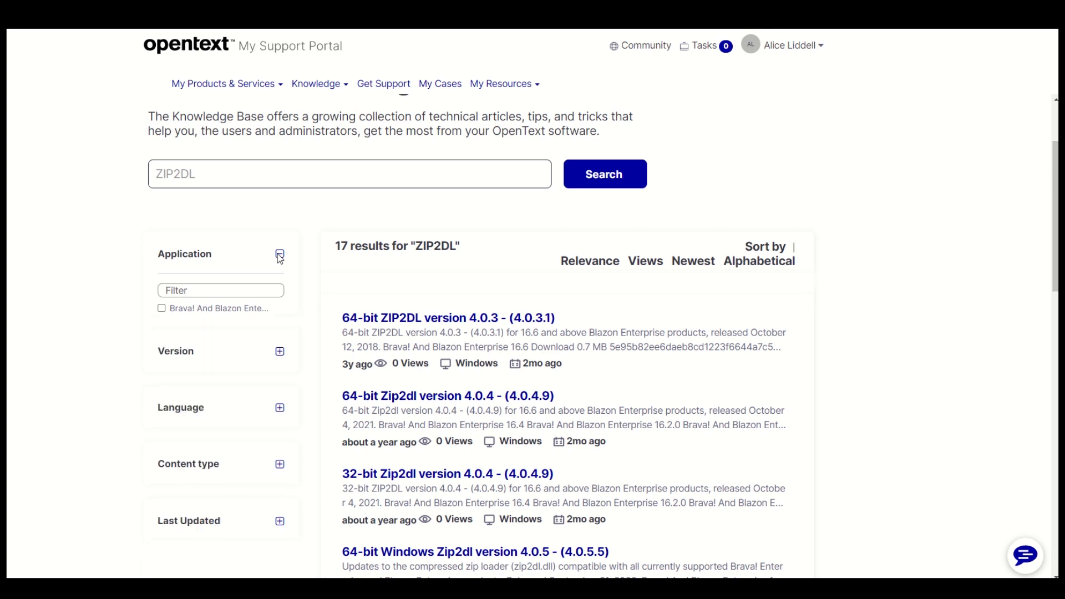
click(279, 254)
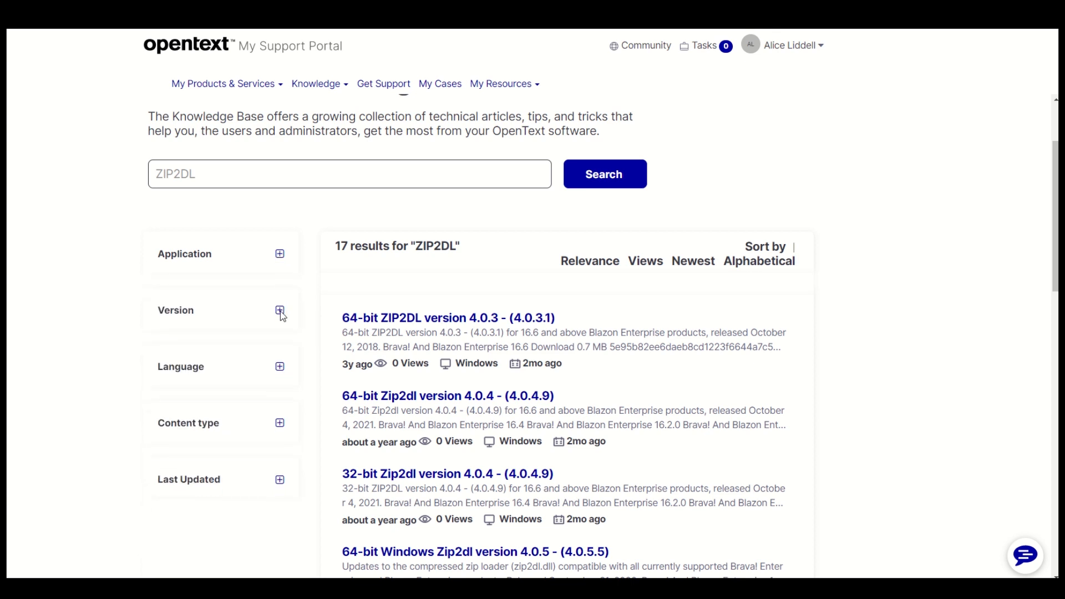
click(279, 311)
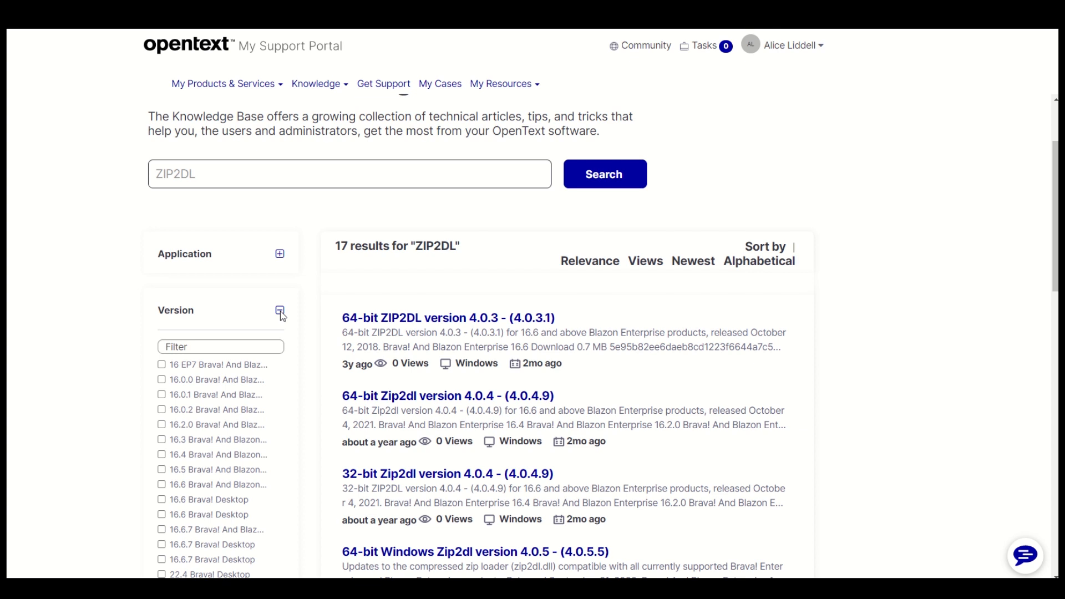
click(280, 311)
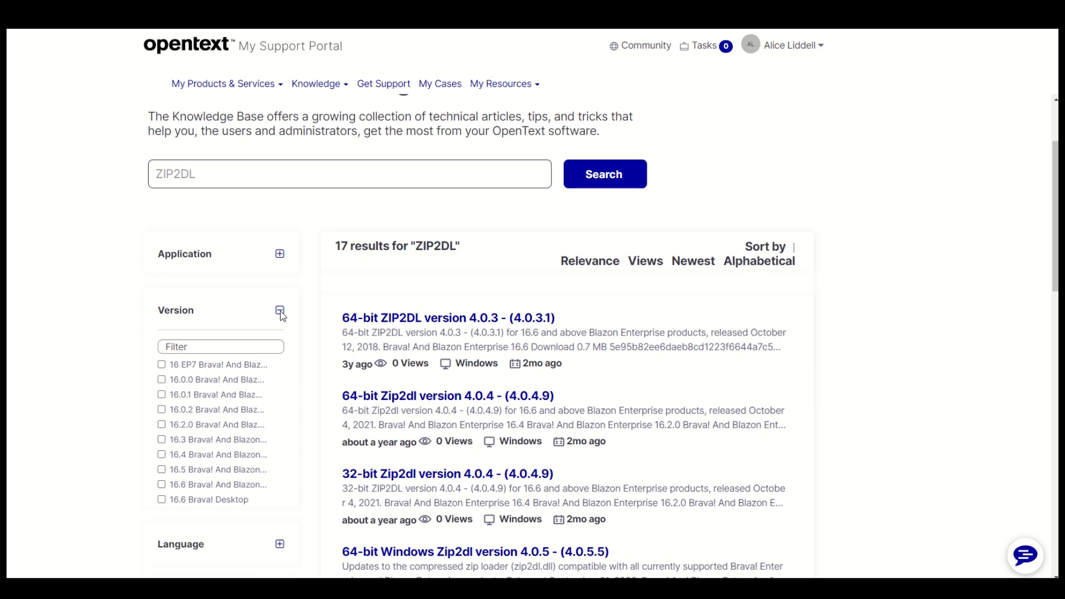
click(279, 310)
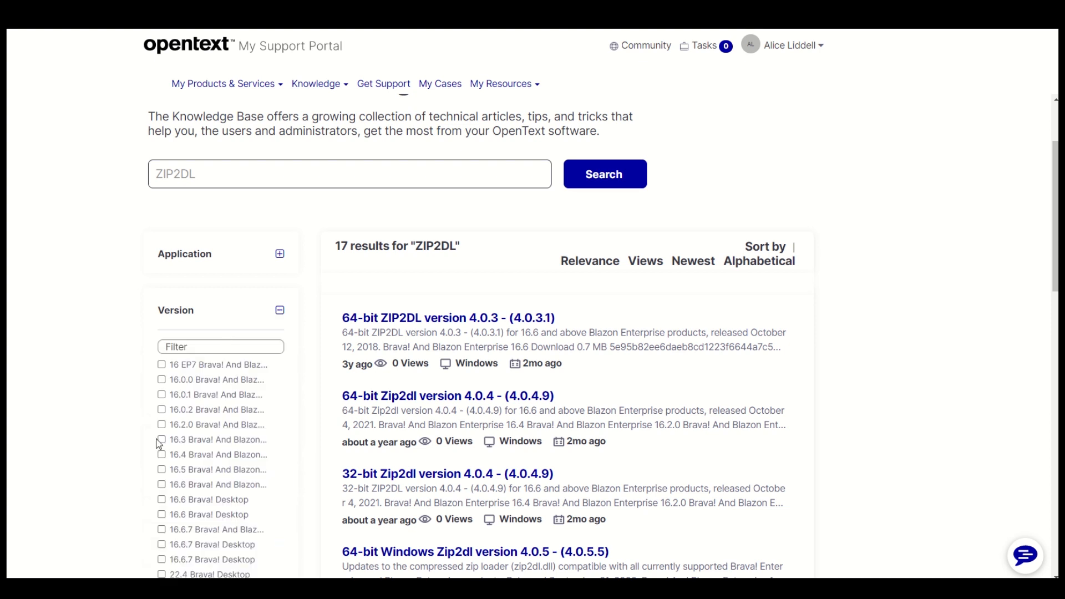
- Filter to version 16.2.0 Brava! And Blazon Enterprise (5 articles), glancing at Language options
click(162, 424)
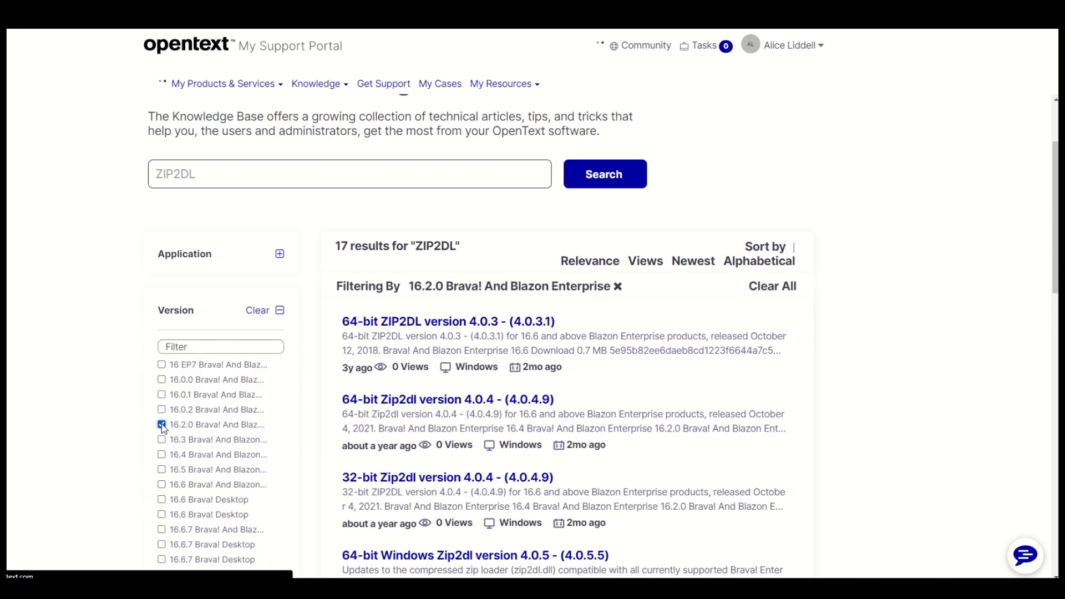
click(161, 424)
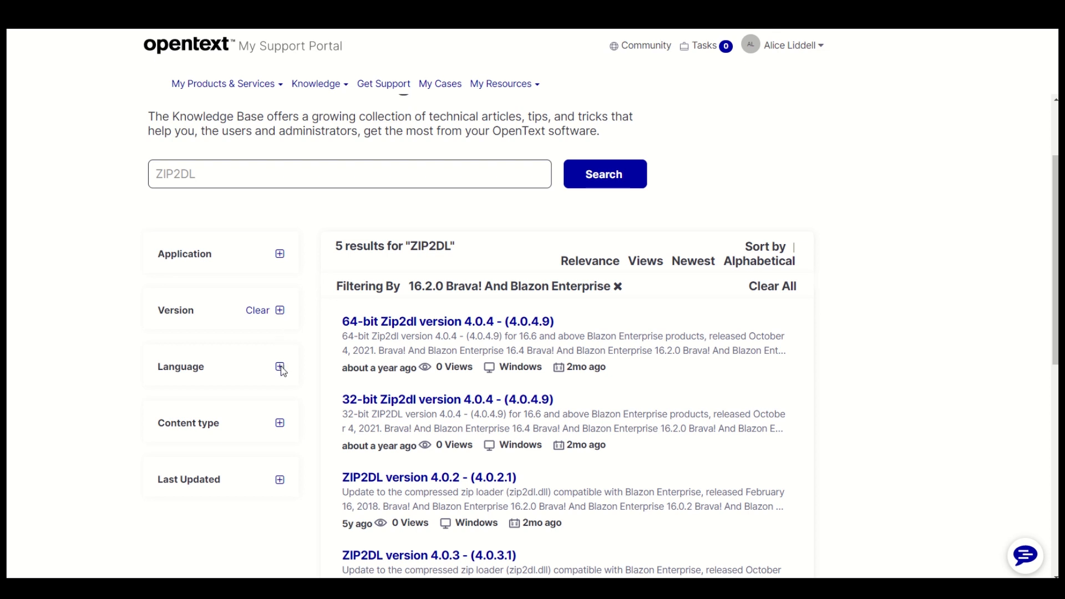
click(279, 366)
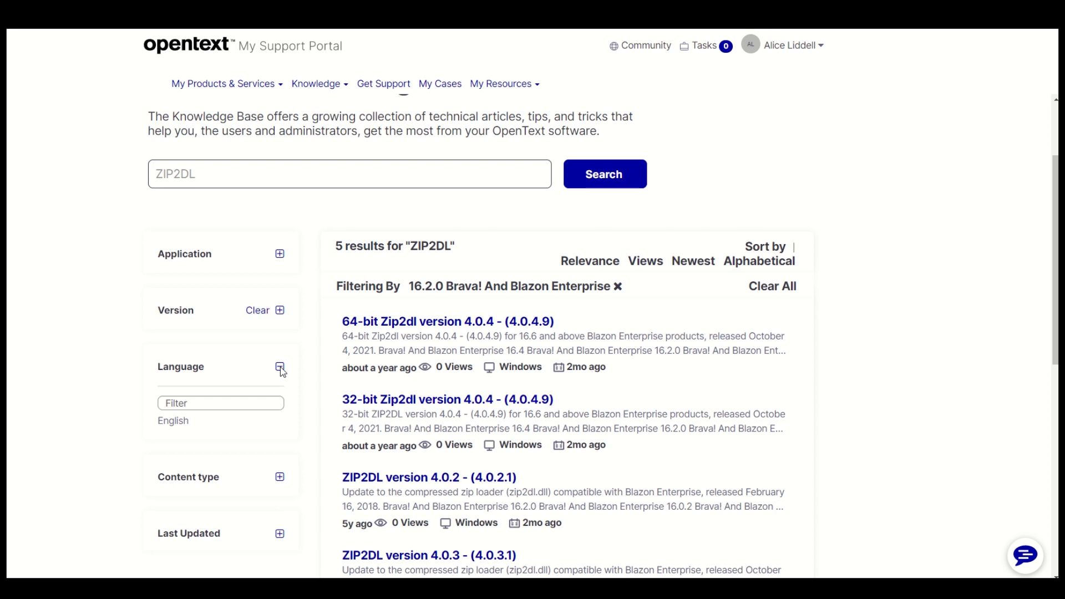
click(279, 367)
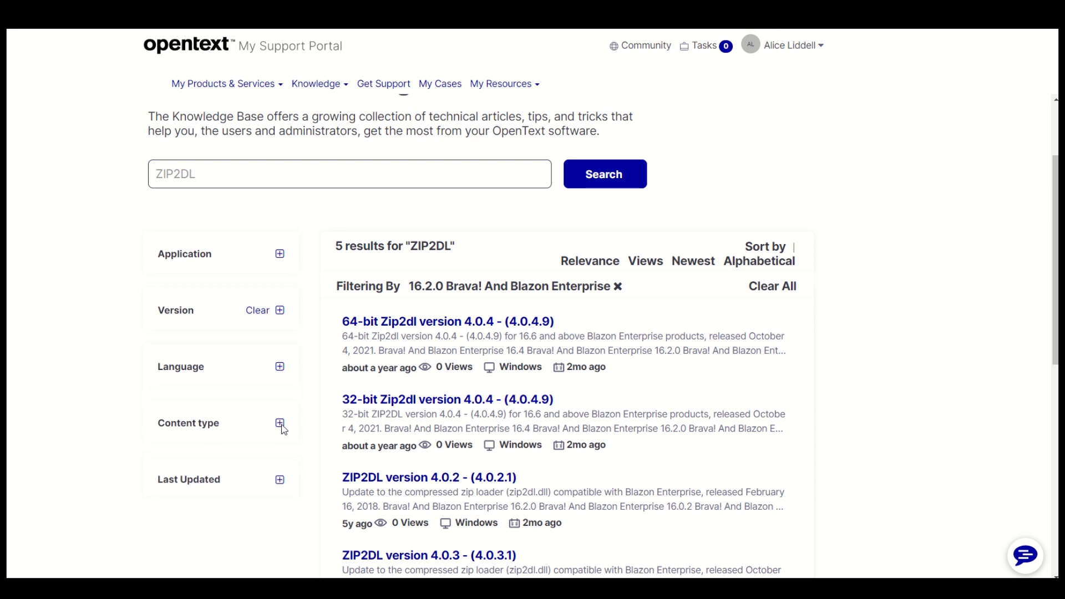
click(278, 424)
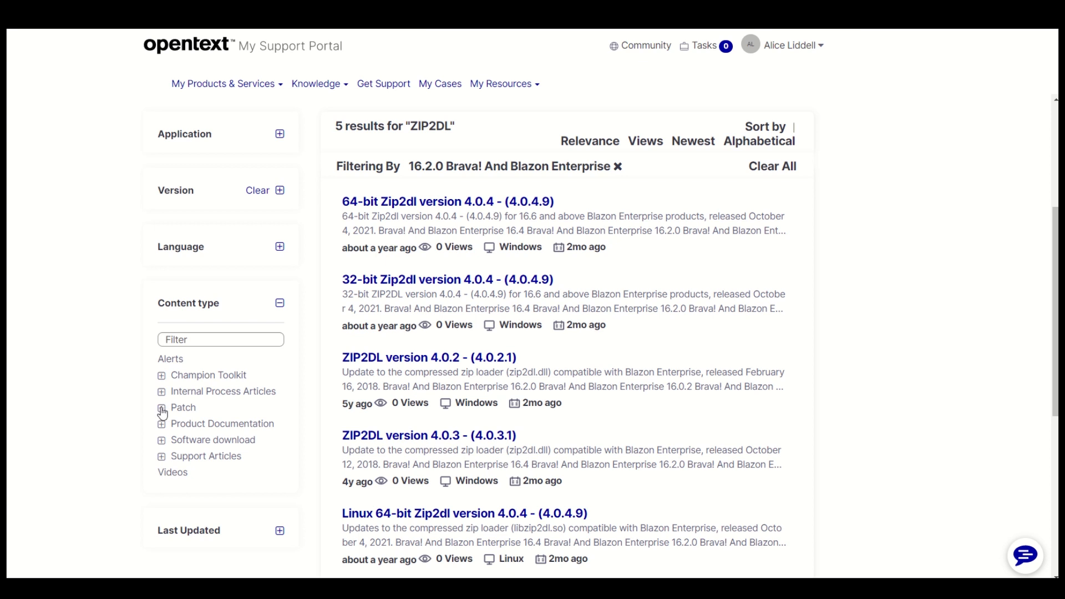
click(162, 406)
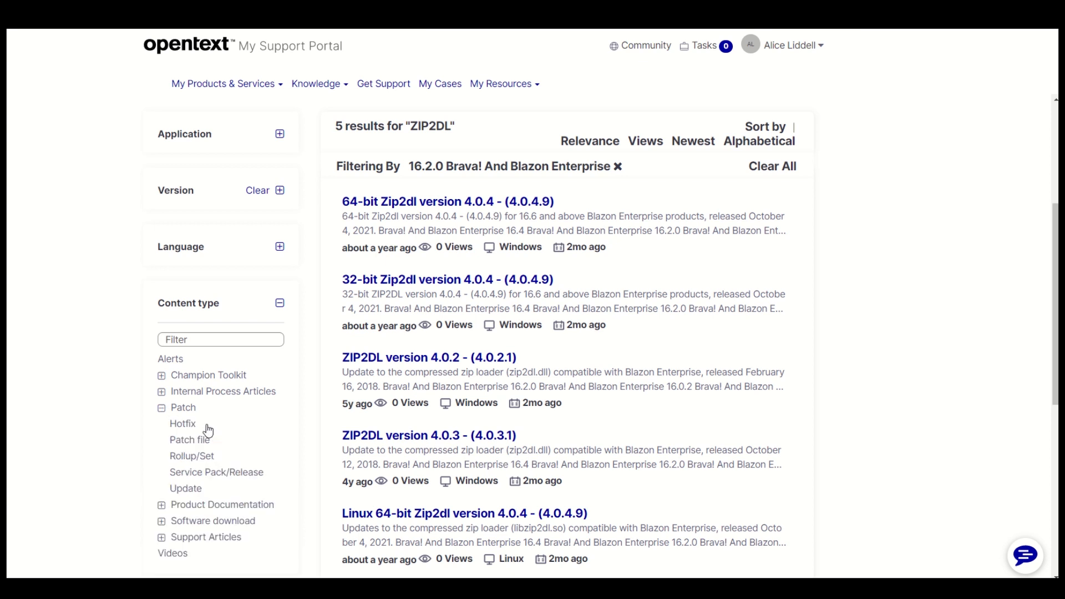
mouse_move(309, 359)
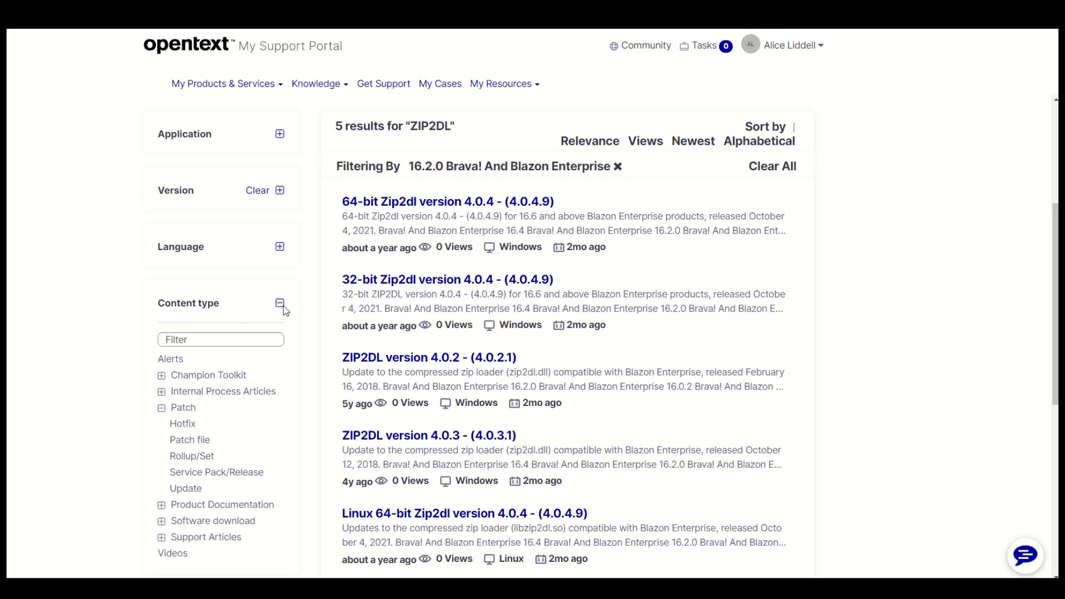
mouse_move(282, 309)
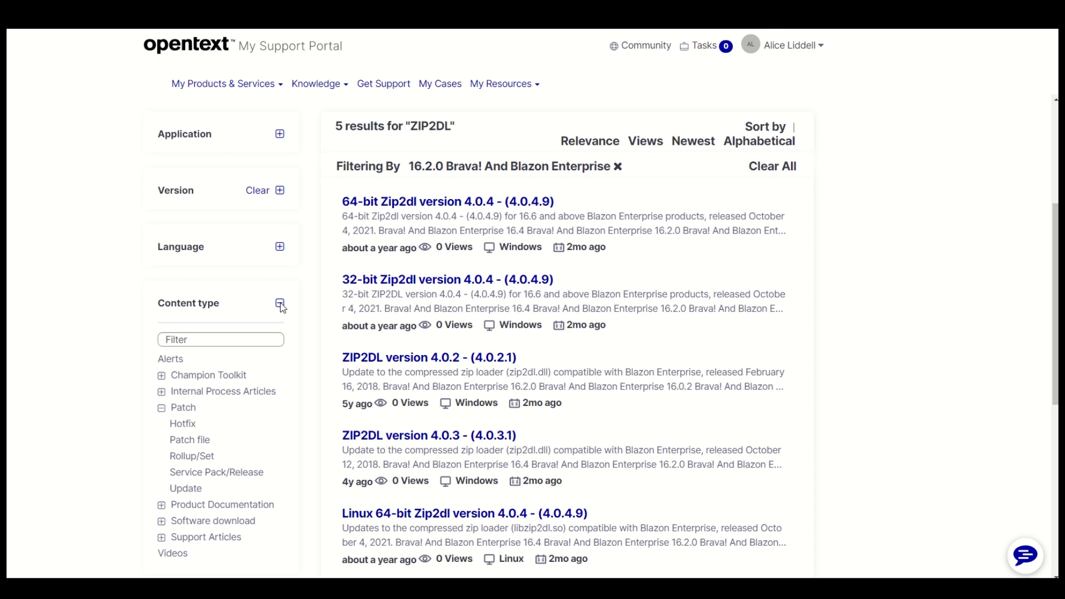
click(279, 305)
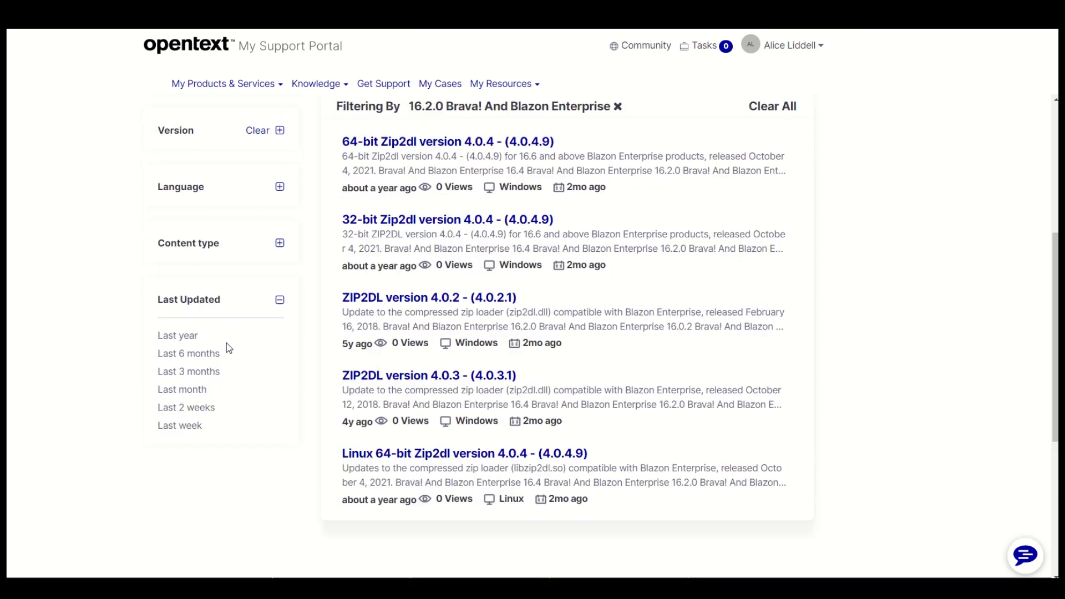
mouse_move(265, 346)
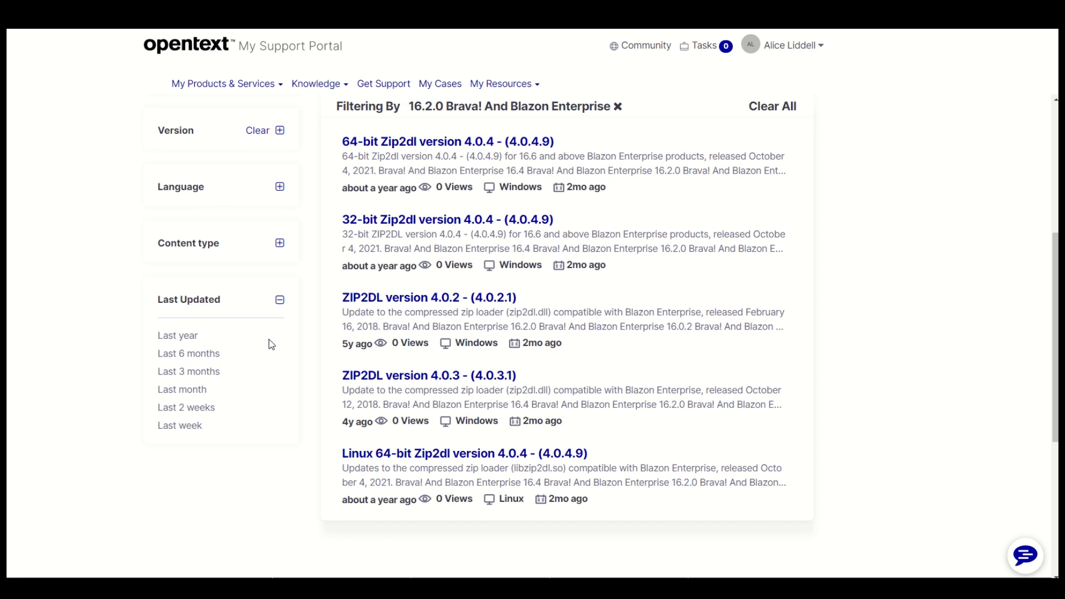
scroll(up, 3)
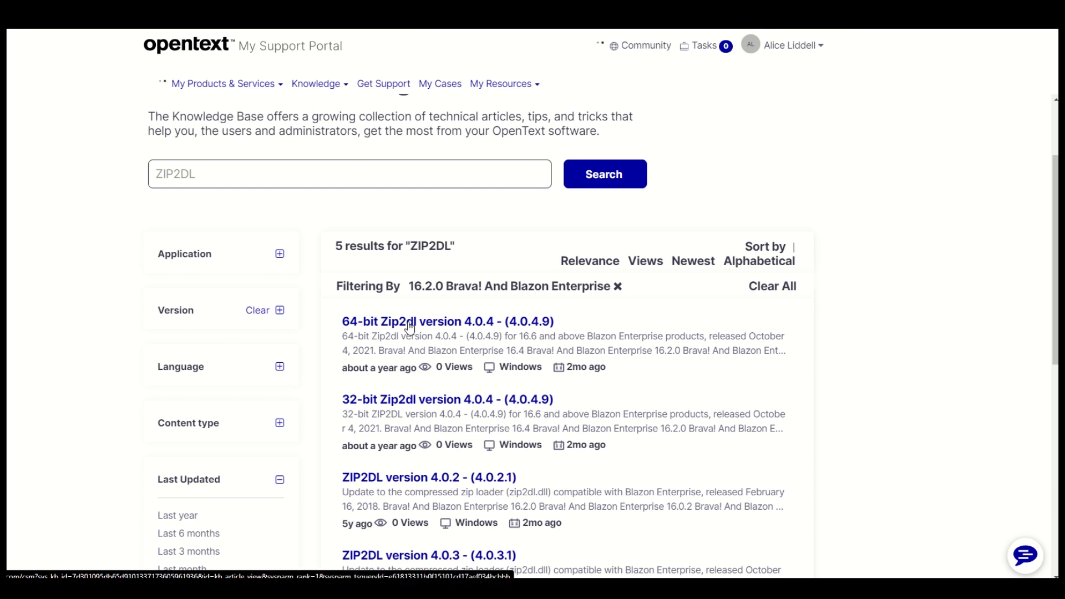
- Open the '64-bit Zip2dl version 4.0.4 - (4.0.4.9)' article KB0610381 and view its Download section
click(445, 321)
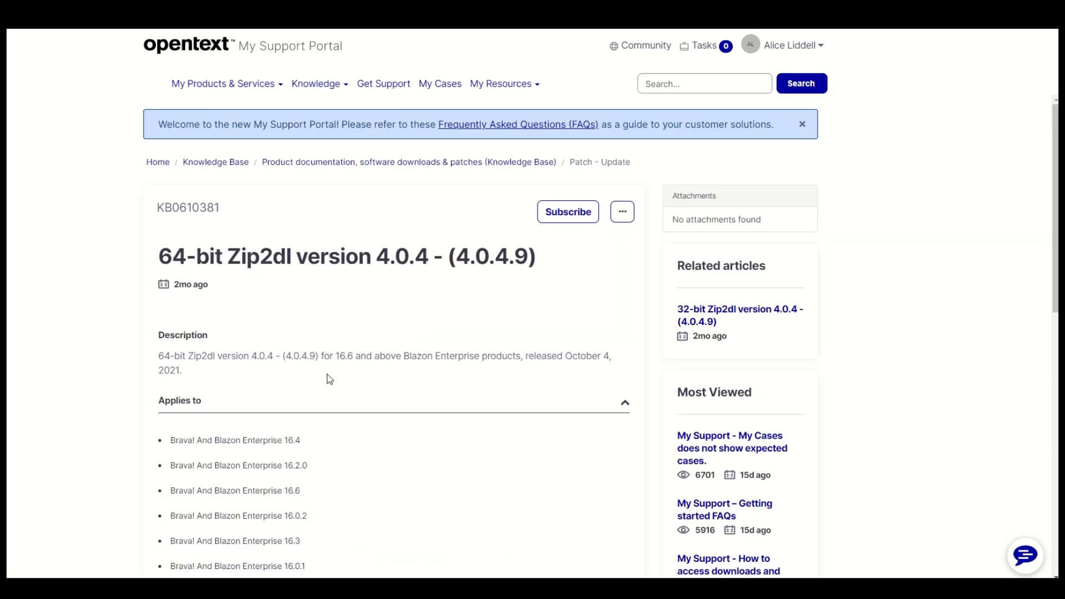
scroll(down, 3)
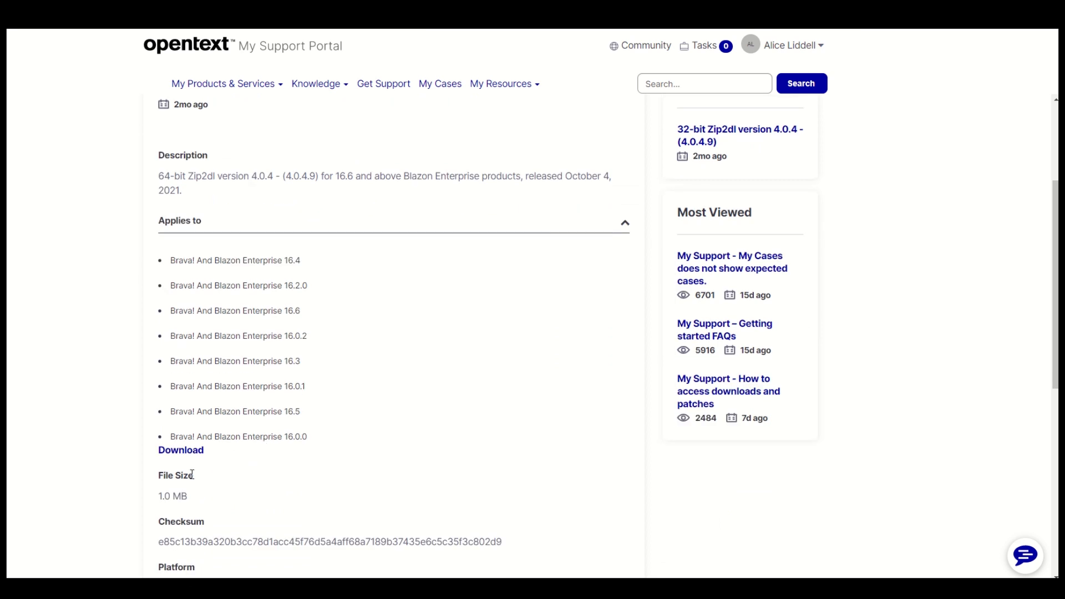